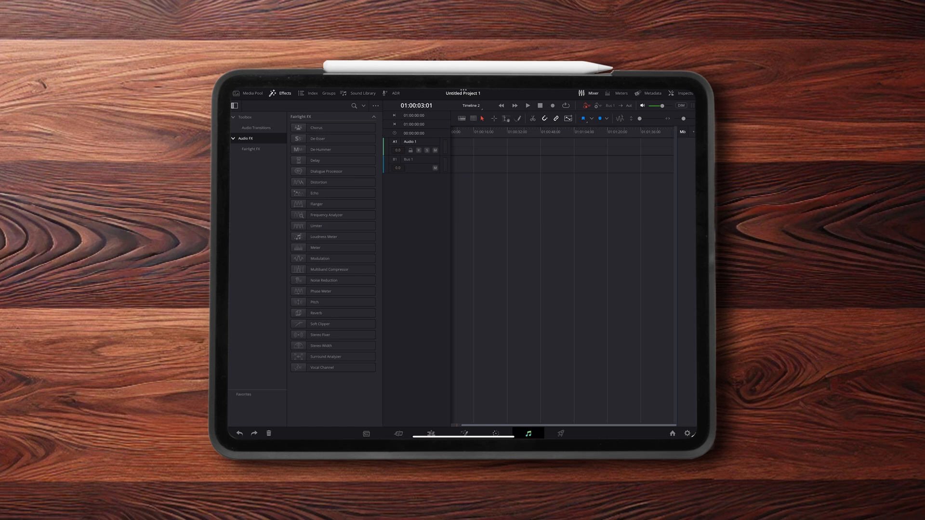
# - Start playback on the Fairlight page so green signal appears on the output level meters
pyautogui.click(684, 118)
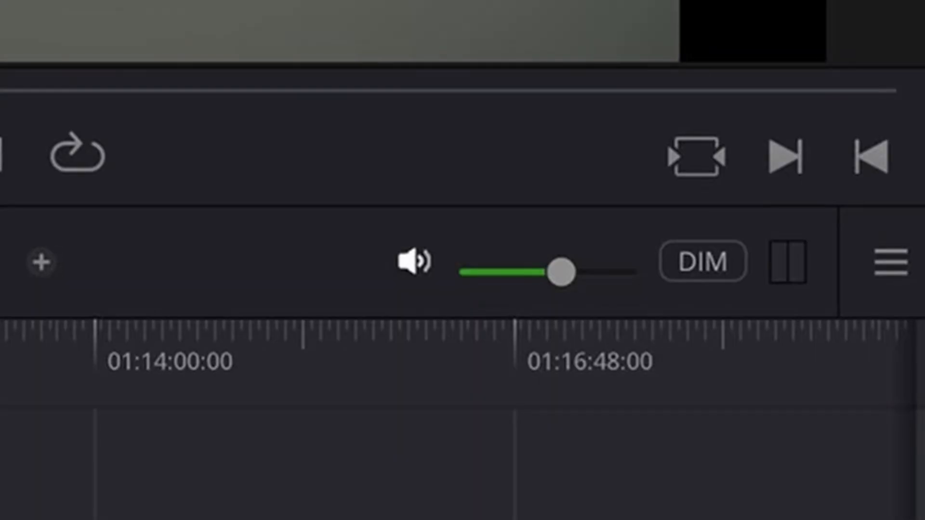
pyautogui.click(787, 262)
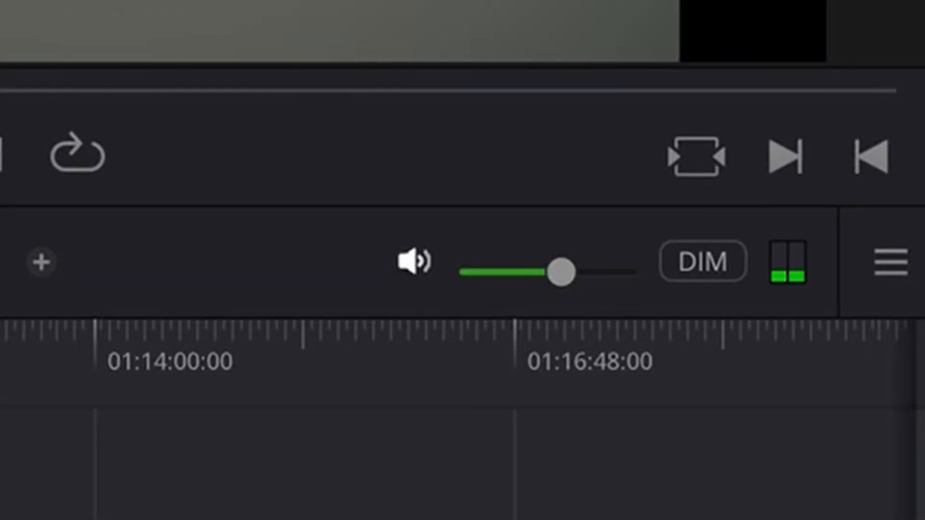